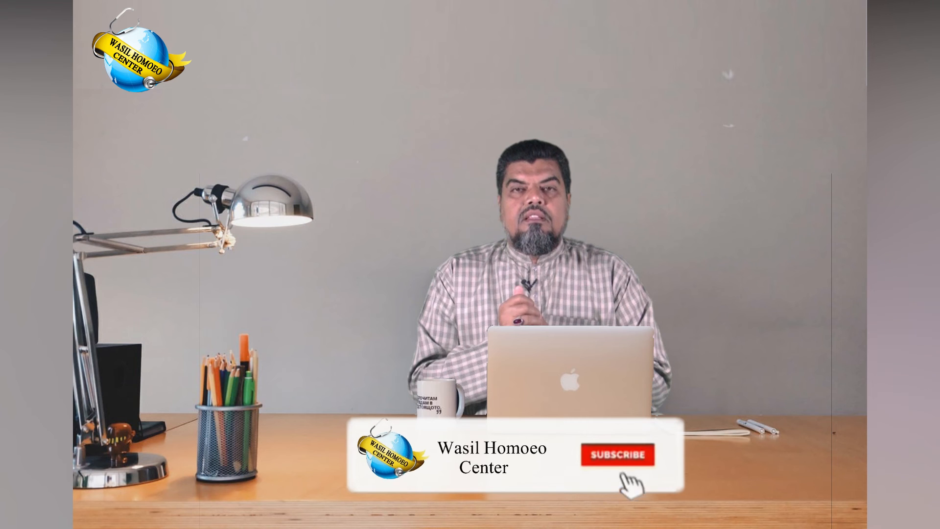
{"action": "left_click", "coordinate": [616, 453]}
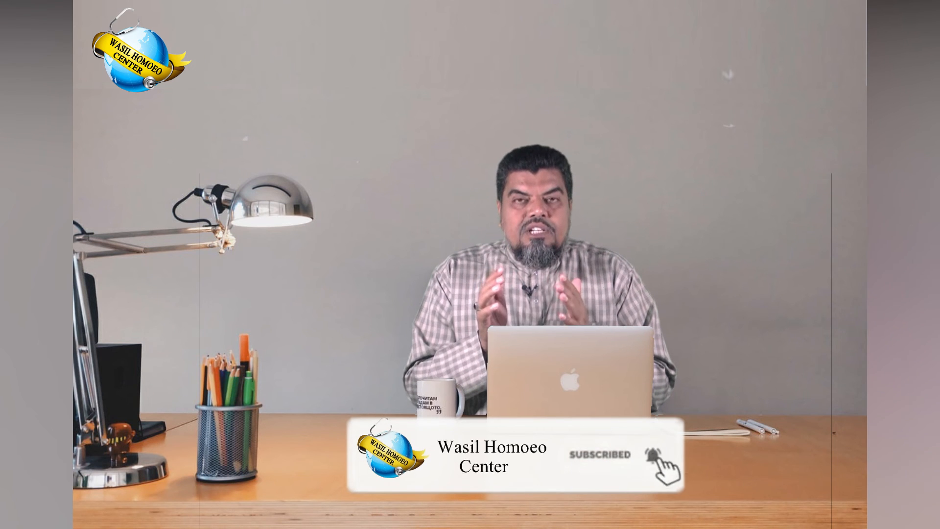